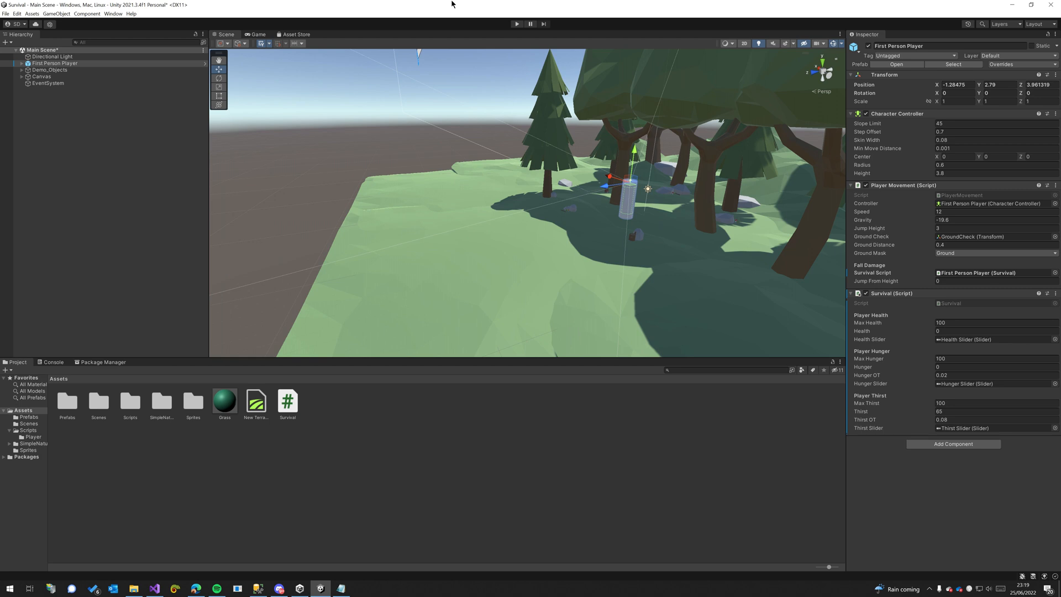
{"action": "mouse_move", "coordinate": [875, 507]}
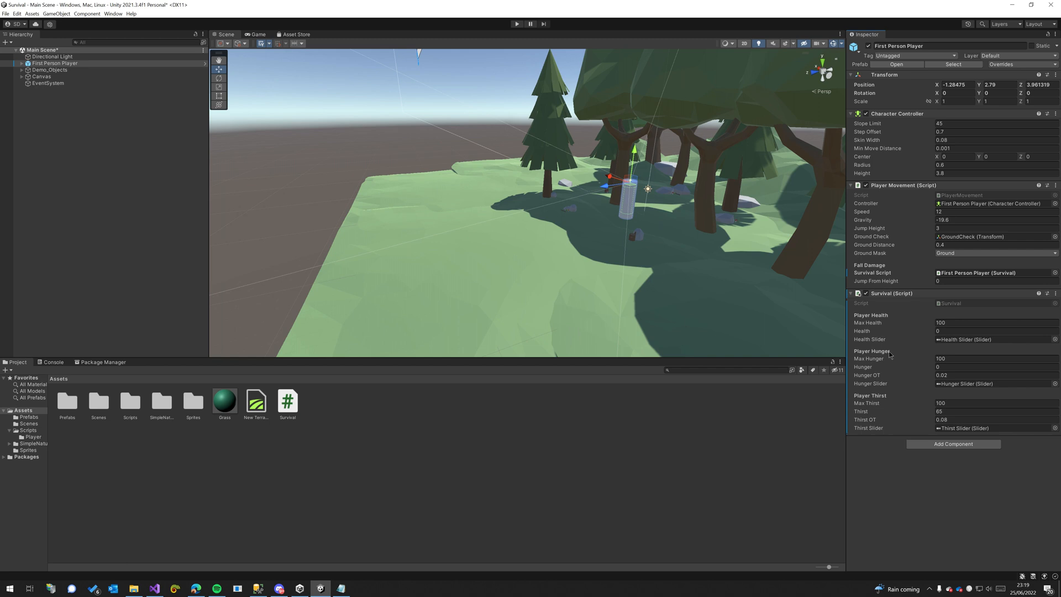
{"action": "mouse_move", "coordinate": [953, 357]}
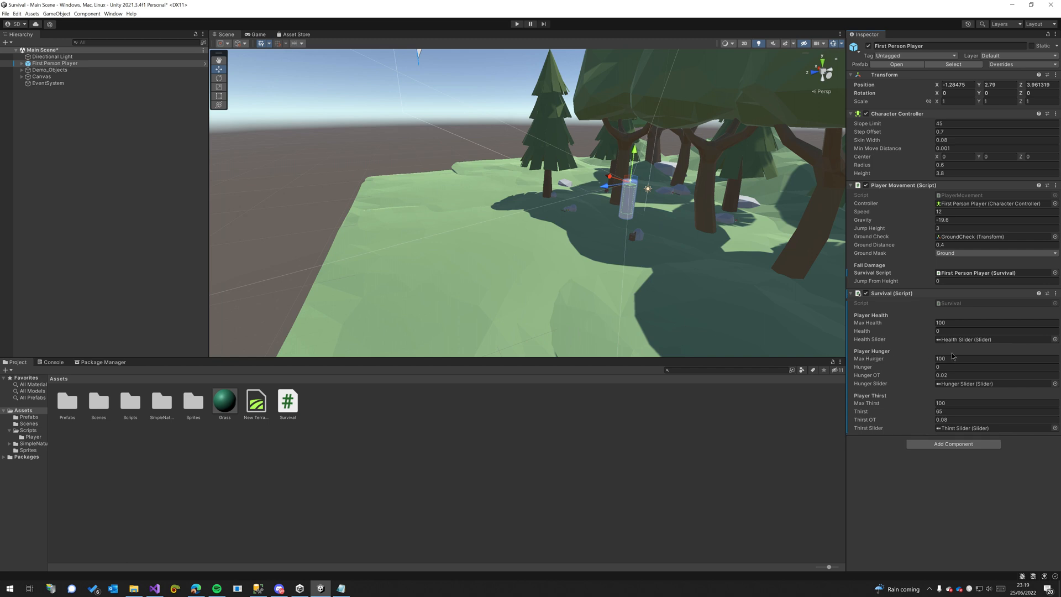
{"action": "mouse_move", "coordinate": [621, 149]}
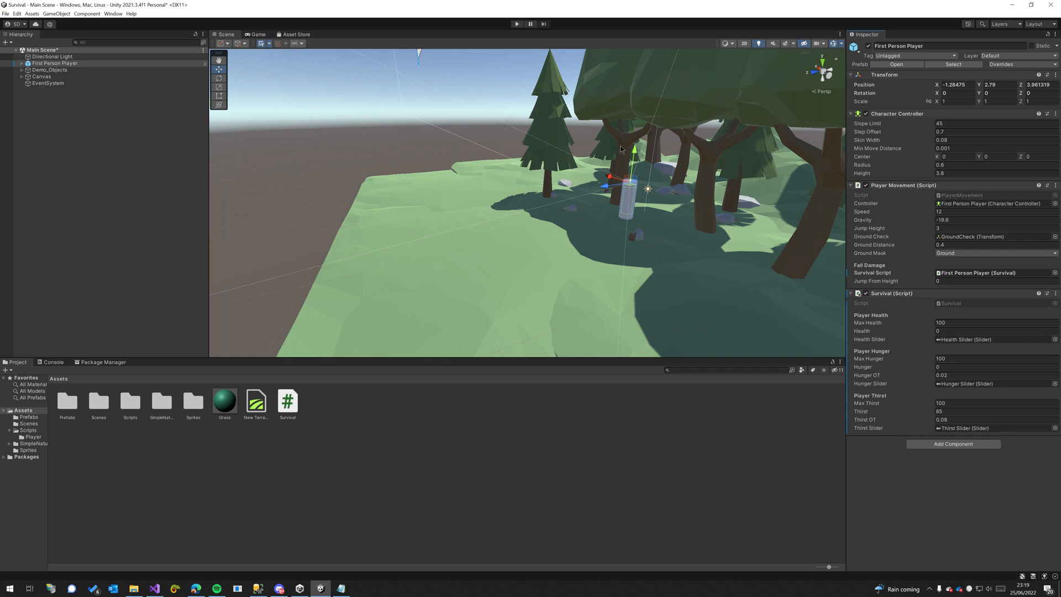
{"action": "mouse_move", "coordinate": [696, 200]}
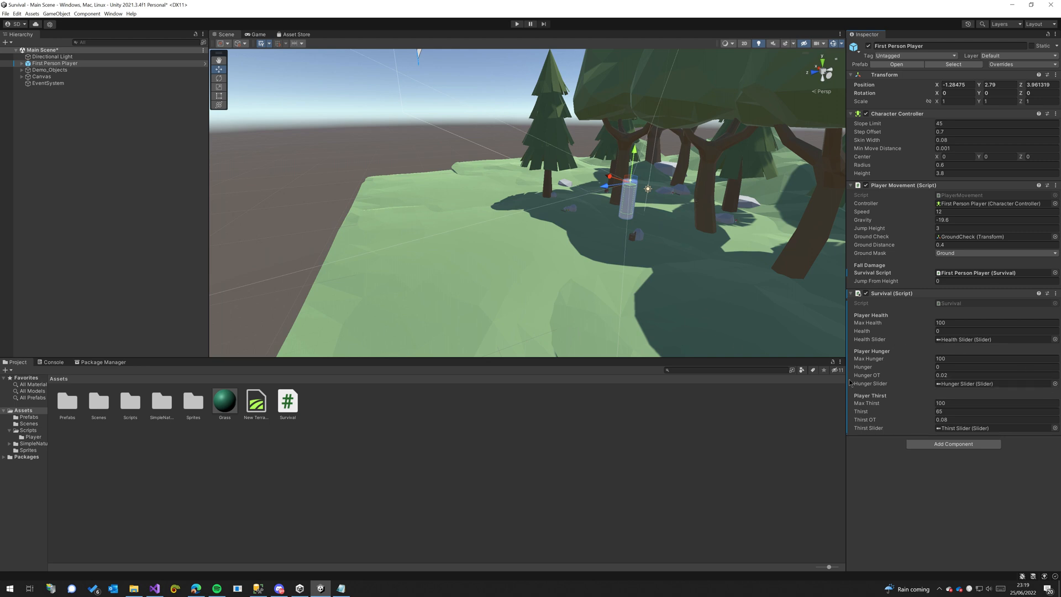
{"action": "mouse_move", "coordinate": [894, 408]}
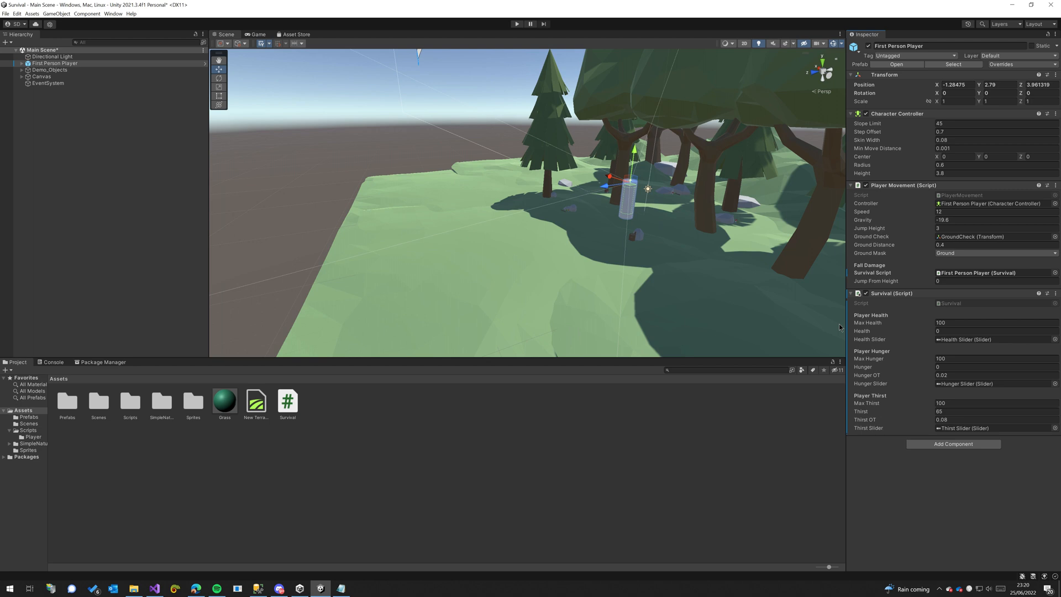
{"action": "mouse_move", "coordinate": [811, 354]}
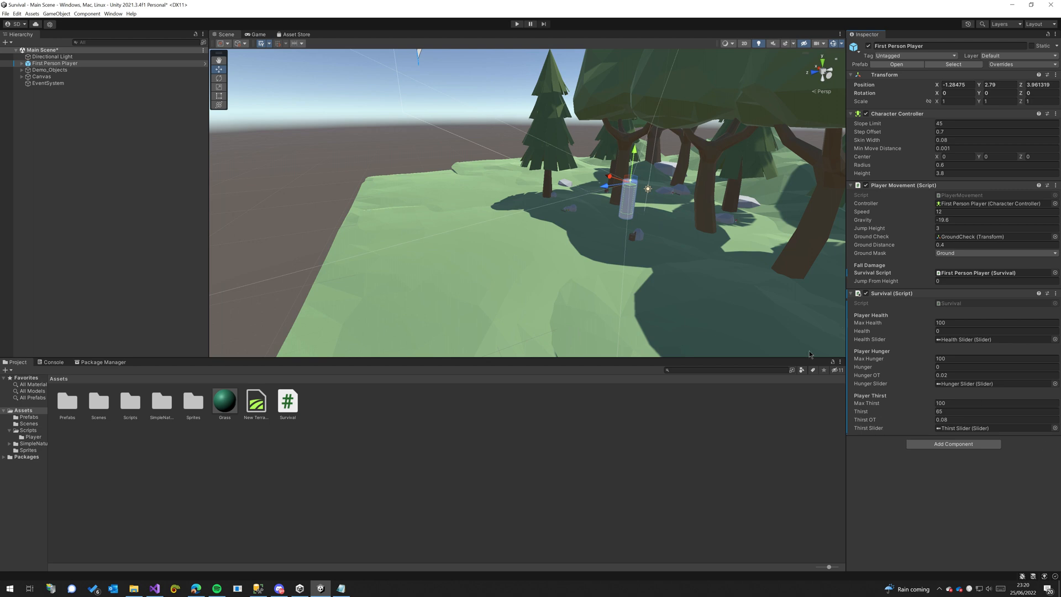
{"action": "mouse_move", "coordinate": [286, 418]}
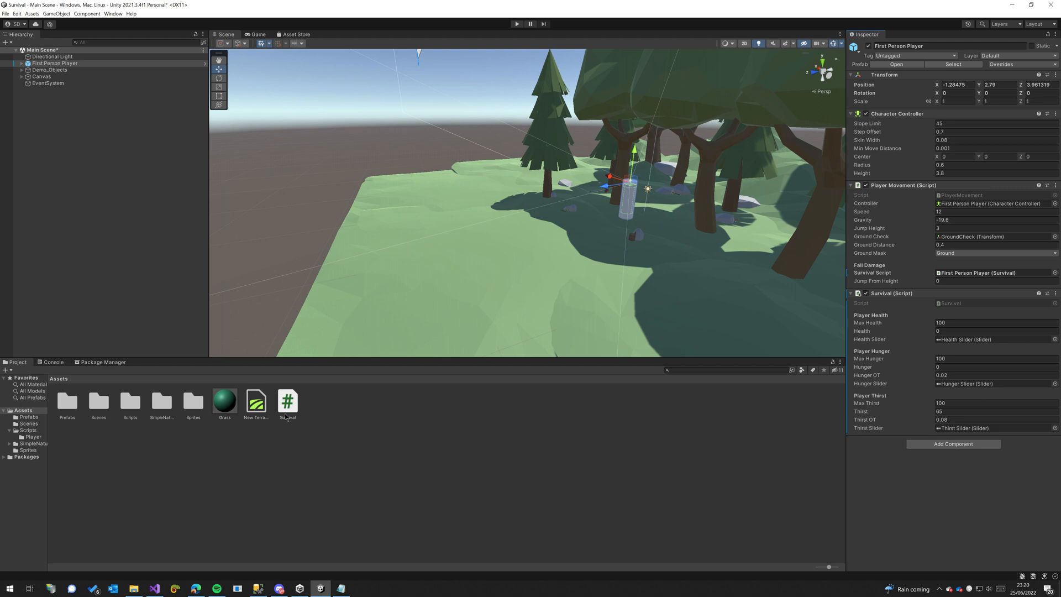
Step: Browse the Assets folder (Sprites, Survival script preview) and reselect the player object
{"action": "left_click", "coordinate": [193, 400]}
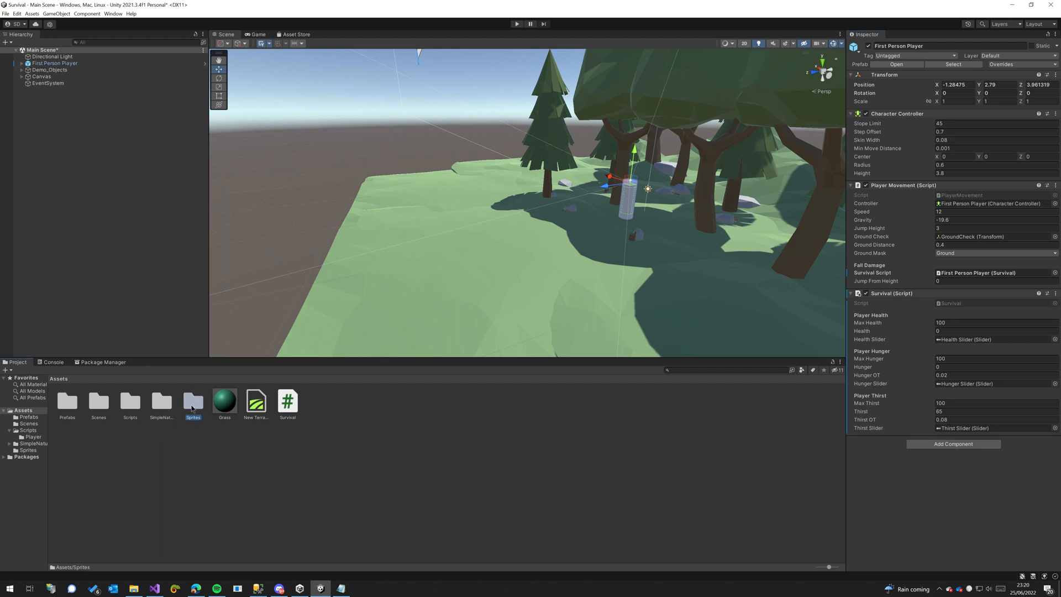
{"action": "double_click", "coordinate": [193, 399]}
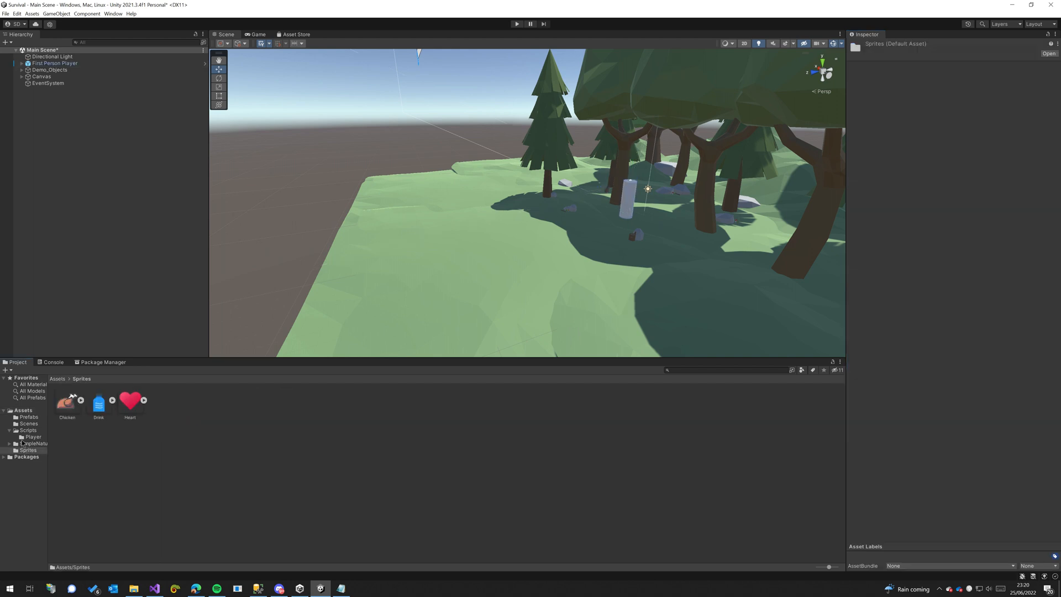
{"action": "left_click", "coordinate": [32, 437]}
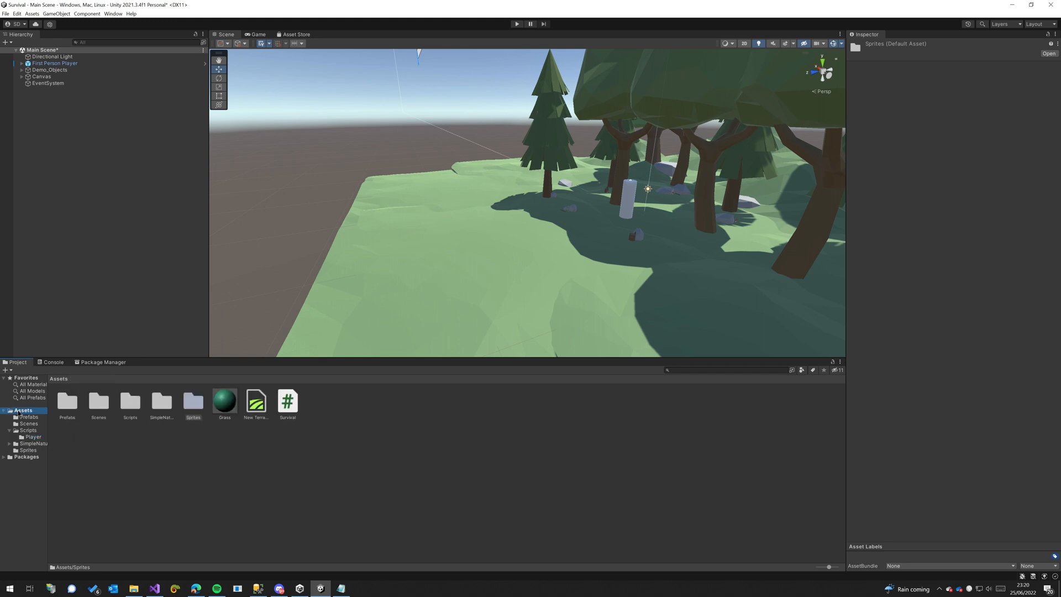
{"action": "left_click", "coordinate": [287, 400]}
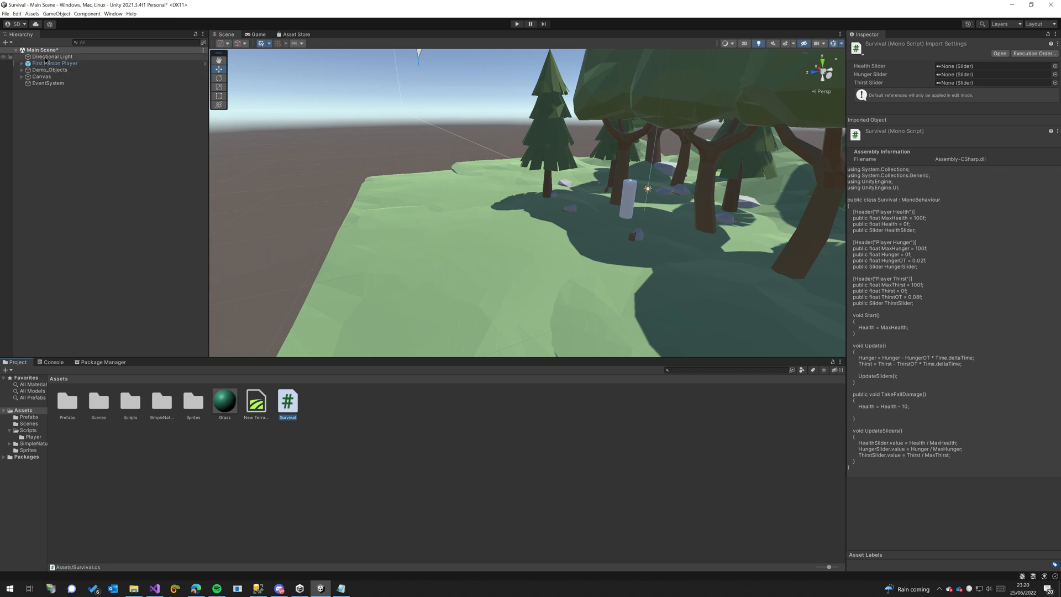
{"action": "left_click", "coordinate": [54, 64]}
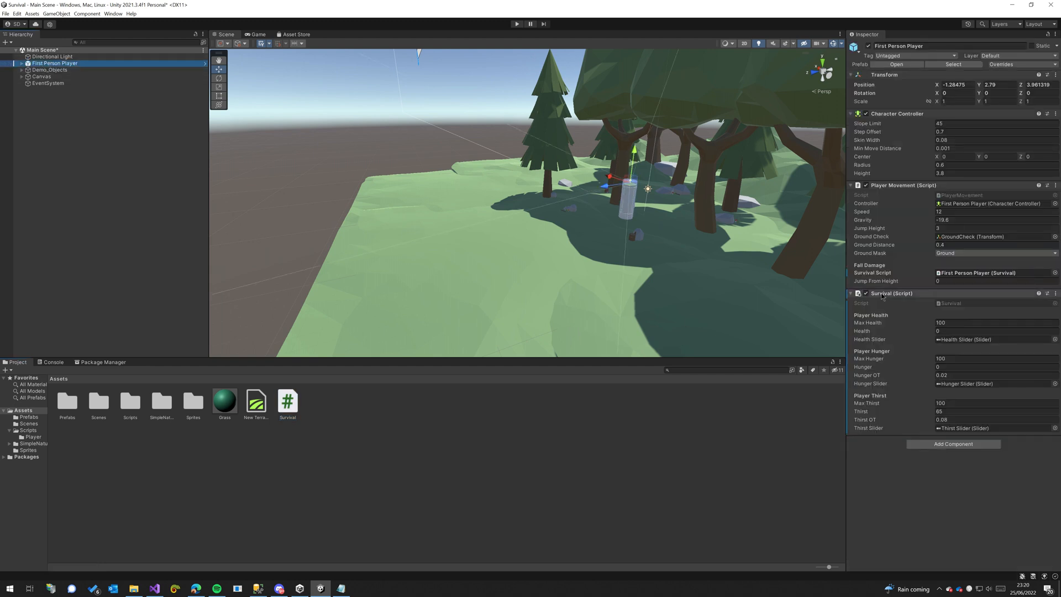
{"action": "mouse_move", "coordinate": [213, 580]}
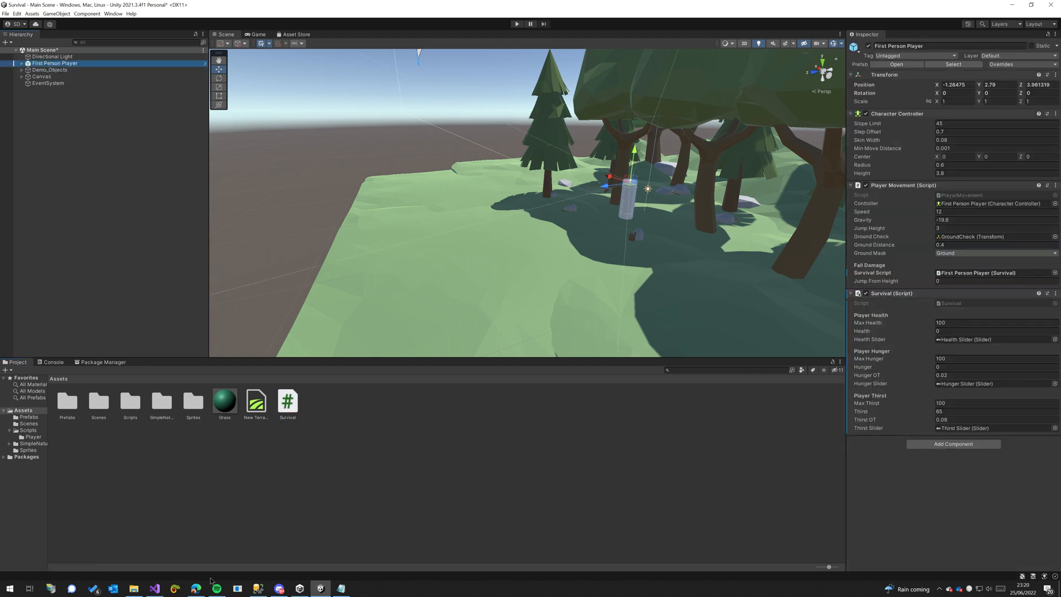
Step: Switch to Visual Studio with Survival.cs and bring the Update() method into view
{"action": "left_click", "coordinate": [155, 588]}
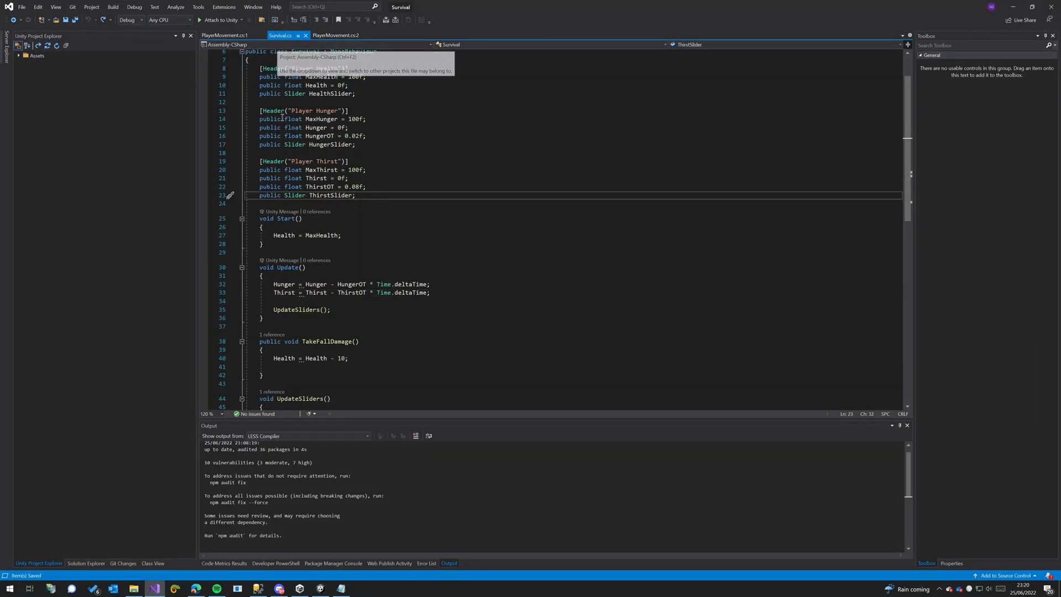
{"action": "scroll", "scroll_direction": "down", "scroll_amount": 3}
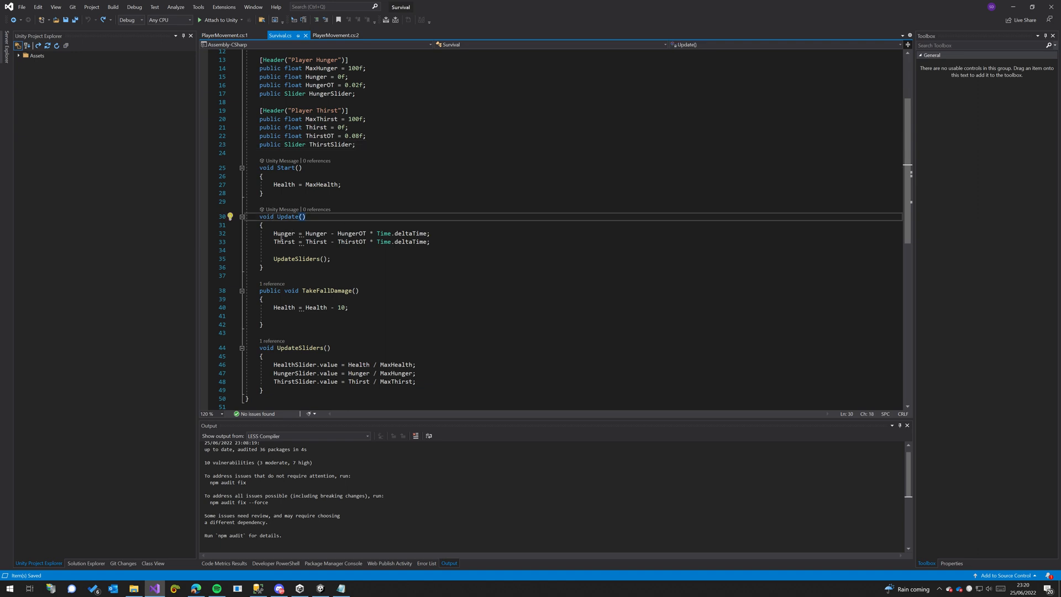
{"action": "mouse_move", "coordinate": [291, 233]}
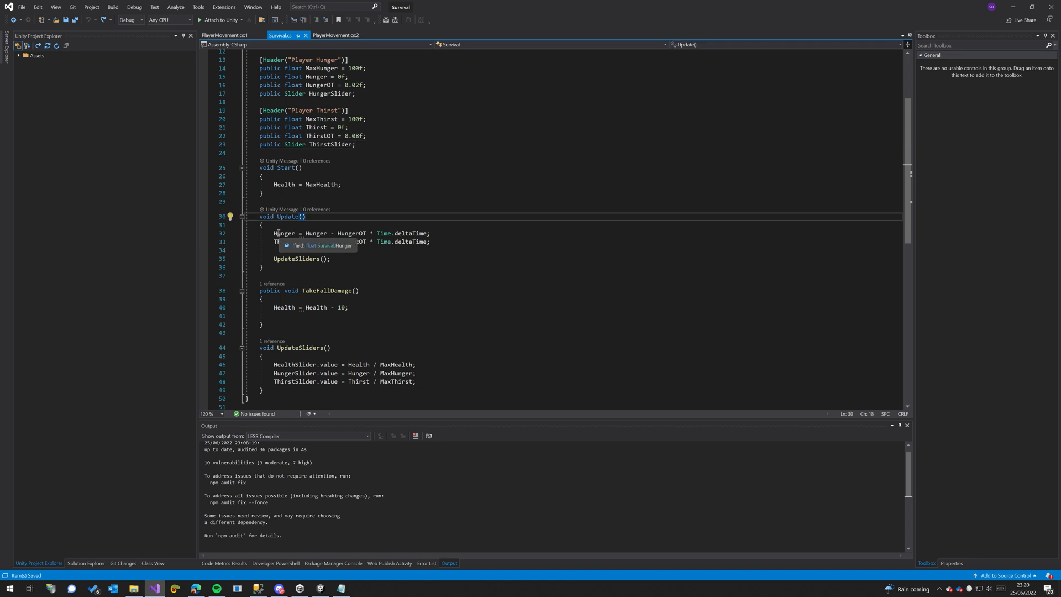
{"action": "mouse_move", "coordinate": [644, 63]}
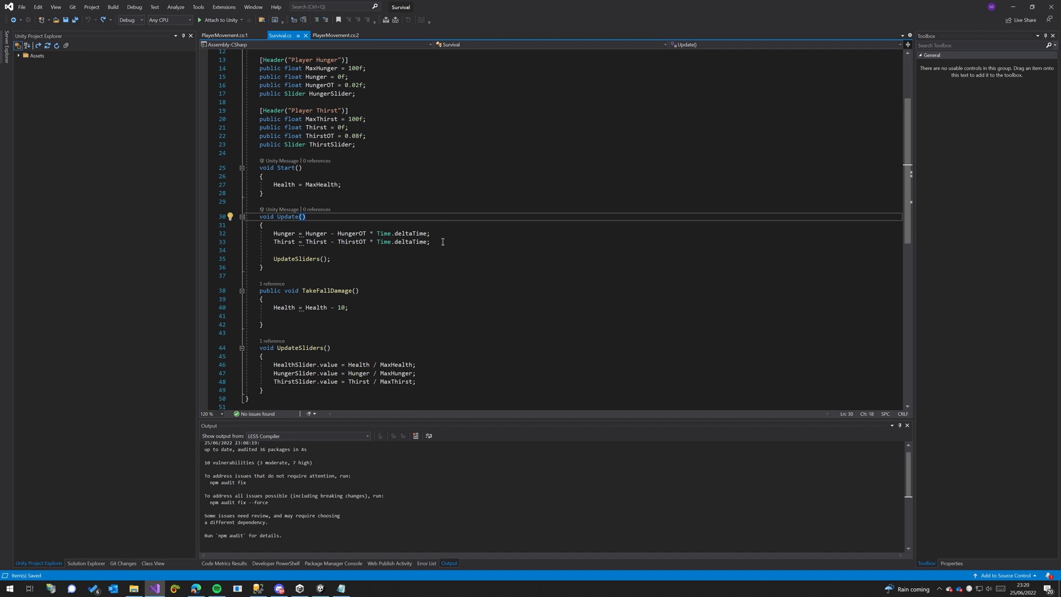
Step: Add if (Hunger <= 0) Health = Health - HungerOT * Time.deltaTime; below the thirst update
{"action": "key", "text": "enter"}
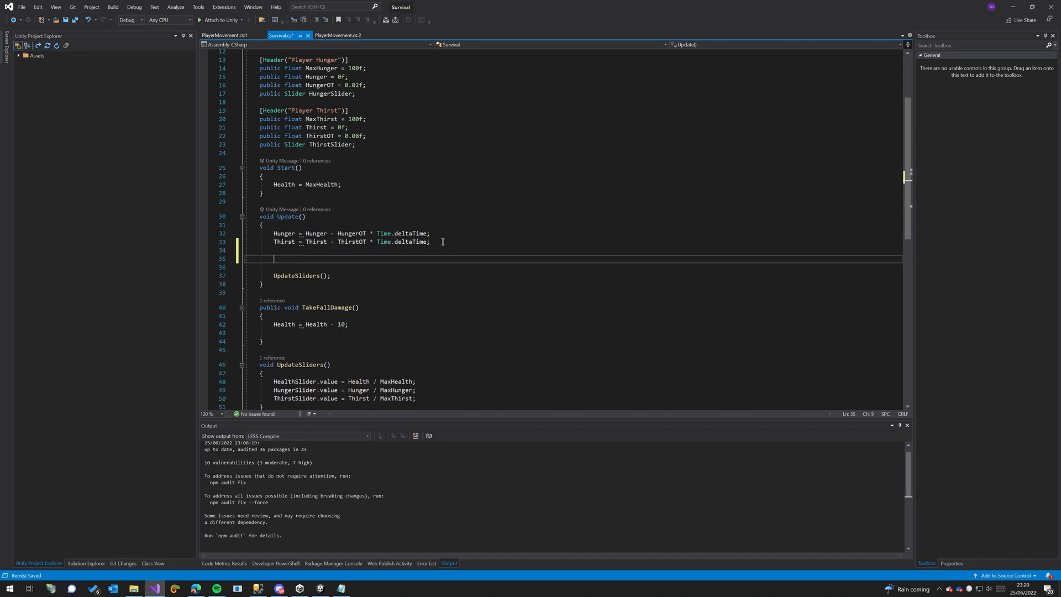
{"action": "type", "text": "if(Hunger <"}
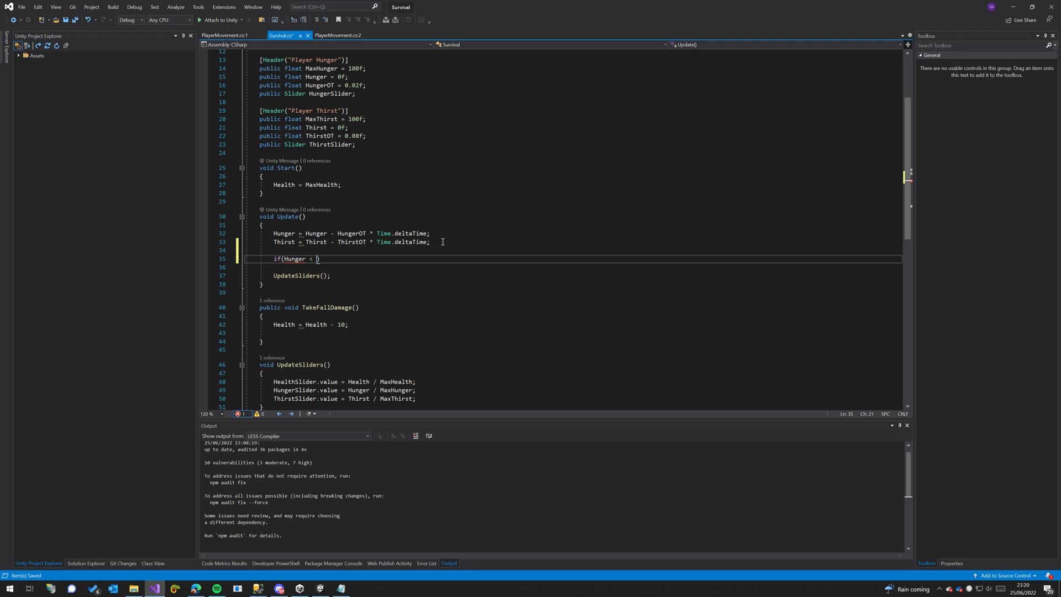
{"action": "type", "text": "= 0"}
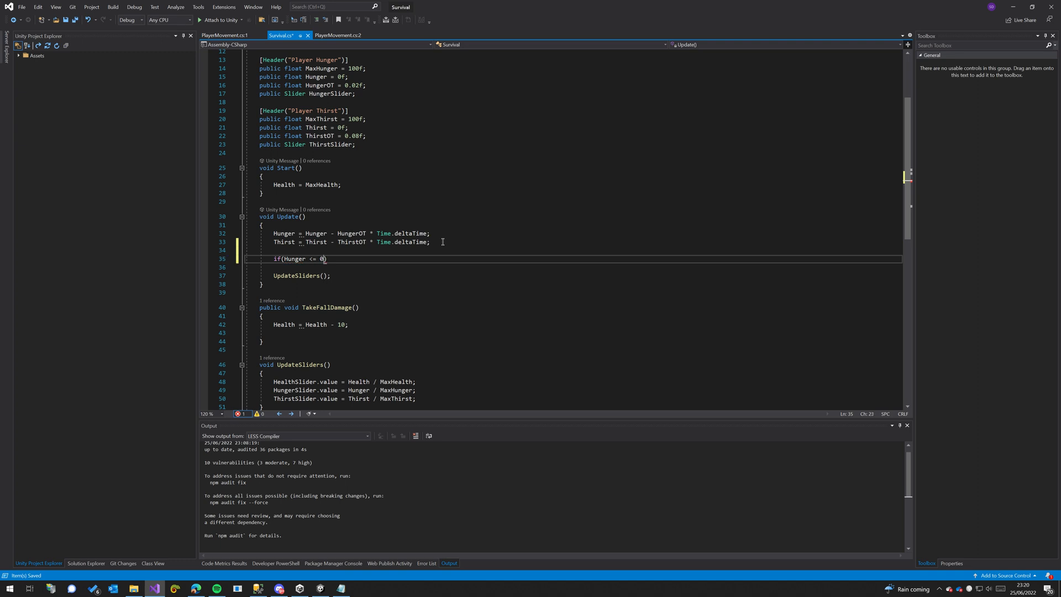
{"action": "type", "text": "HE"}
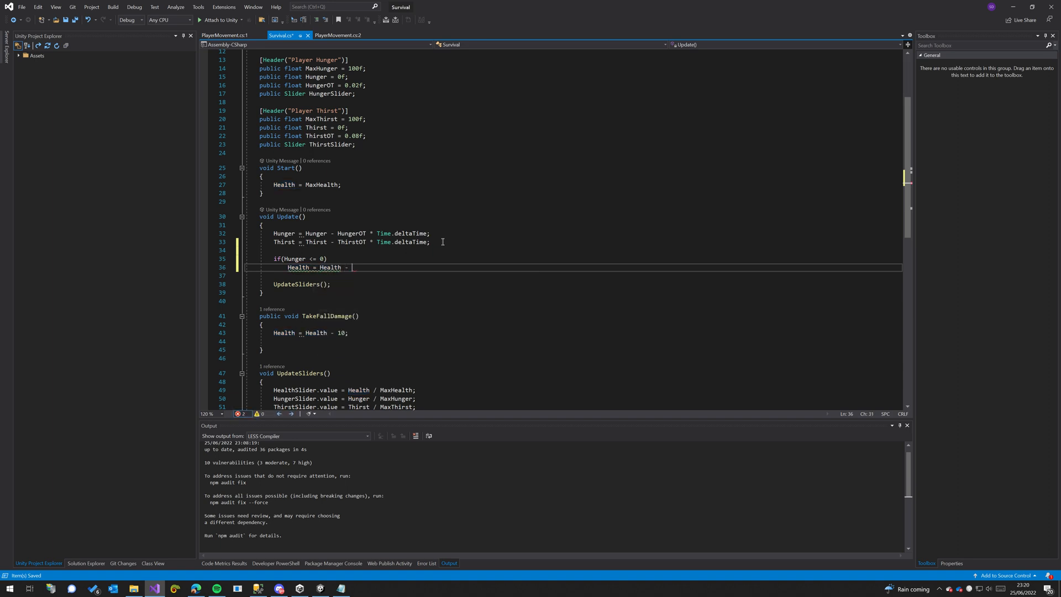
{"action": "type", "text": "HungerOT"}
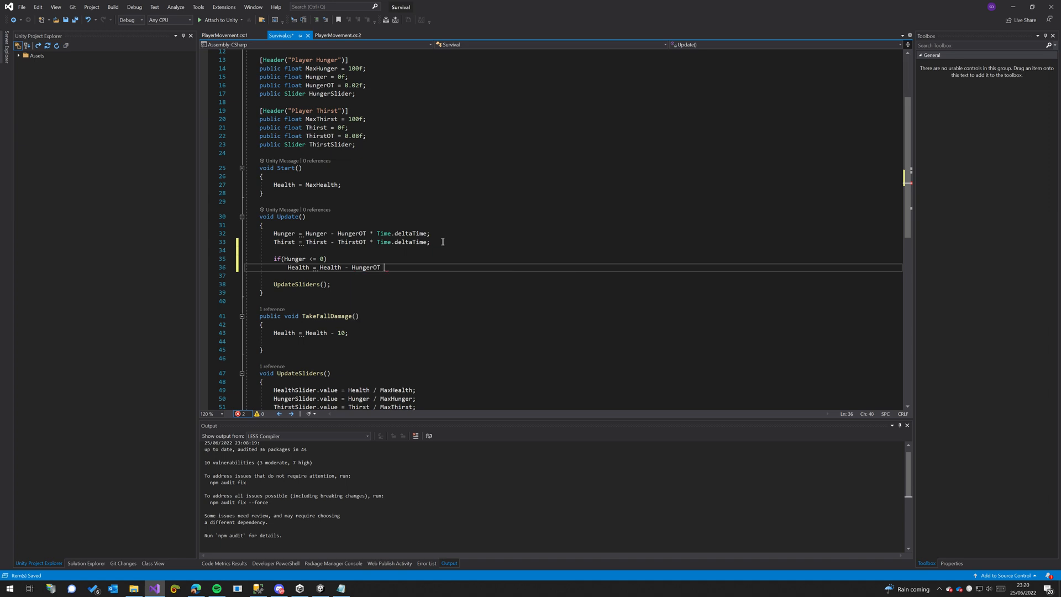
{"action": "type", "text": "*"}
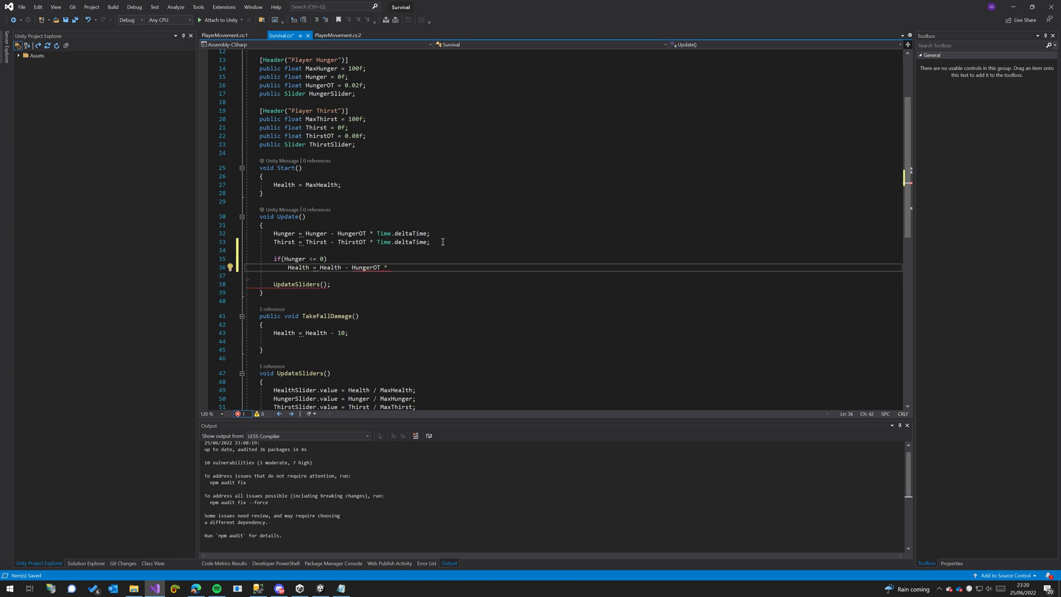
{"action": "type", "text": "Time.d"}
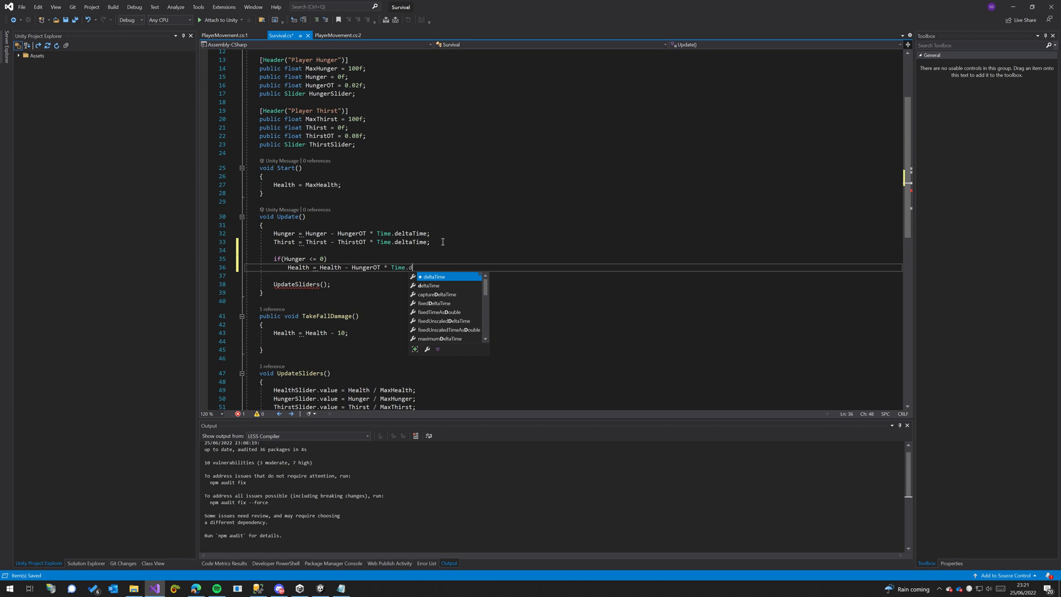
{"action": "type", "text": "eltaTime;"}
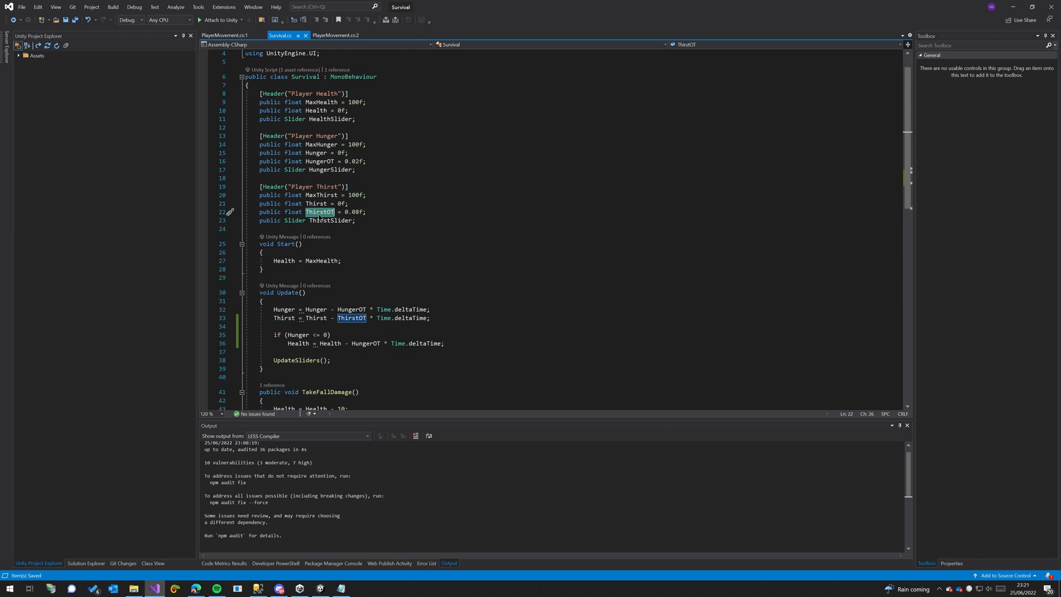
{"action": "mouse_move", "coordinate": [379, 205]}
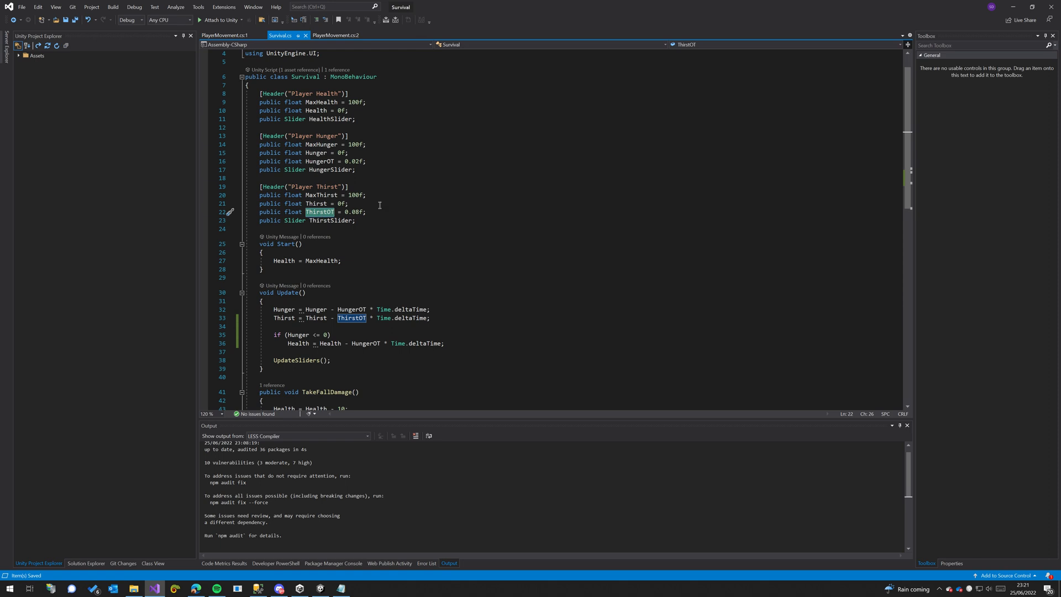
{"action": "mouse_move", "coordinate": [235, 359]}
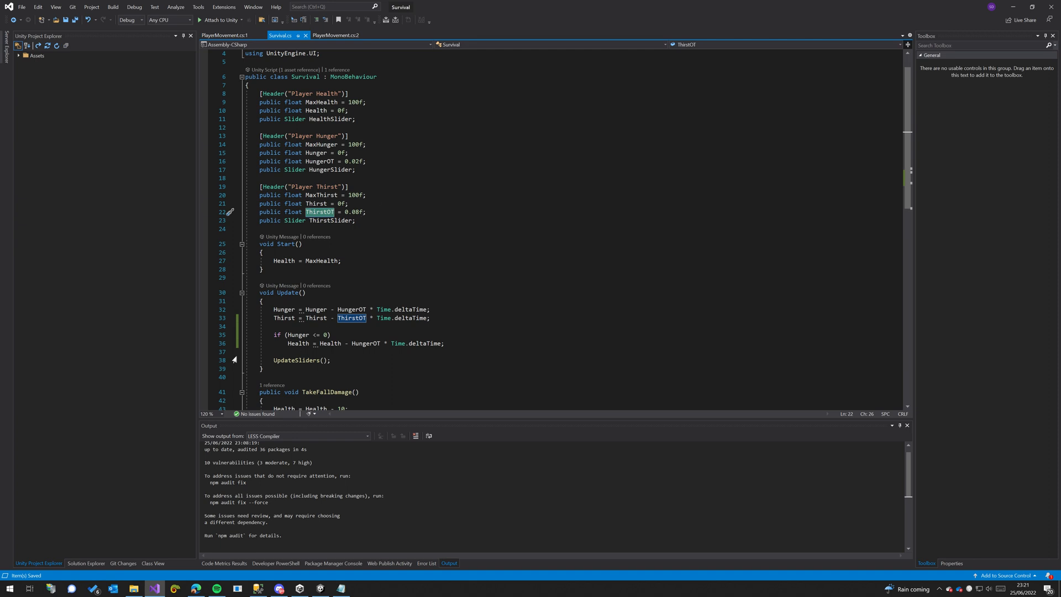
{"action": "mouse_move", "coordinate": [380, 318]}
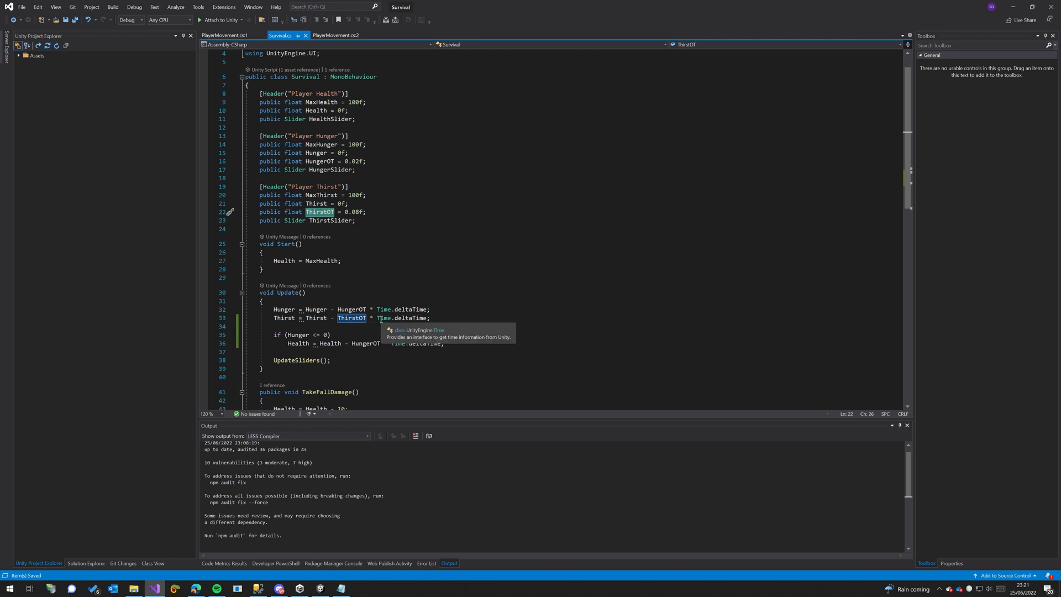
{"action": "mouse_move", "coordinate": [284, 319]}
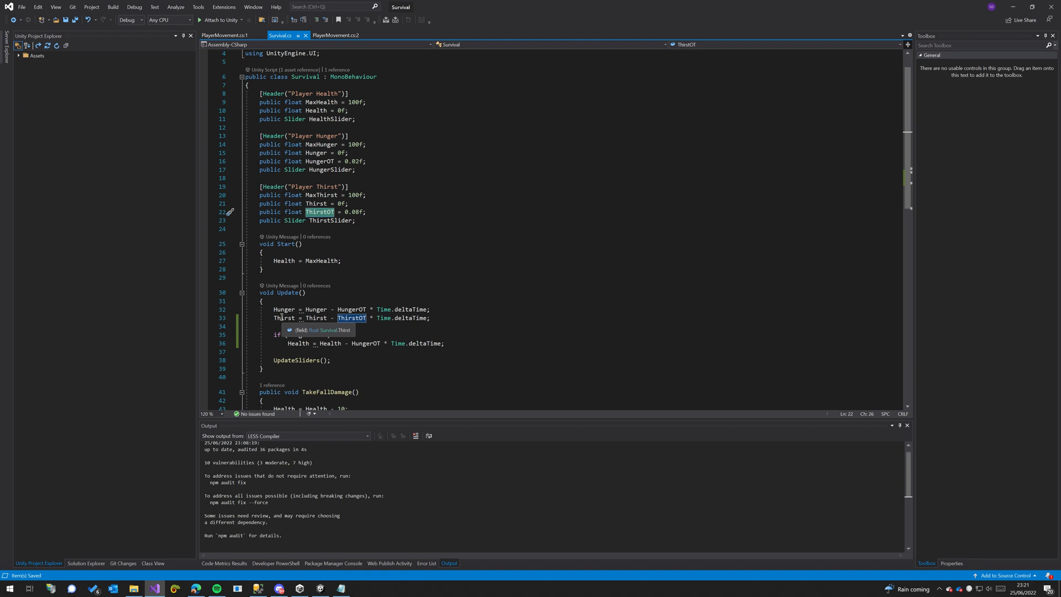
{"action": "mouse_move", "coordinate": [335, 319]}
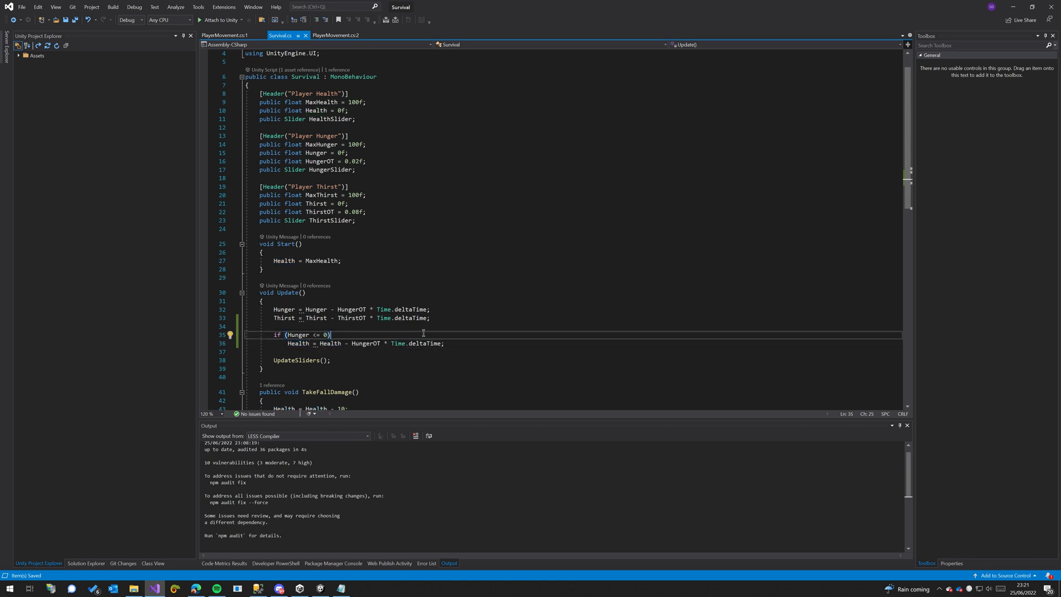
Step: Return to Unity and start Play mode to test the script
{"action": "left_click", "coordinate": [318, 587]}
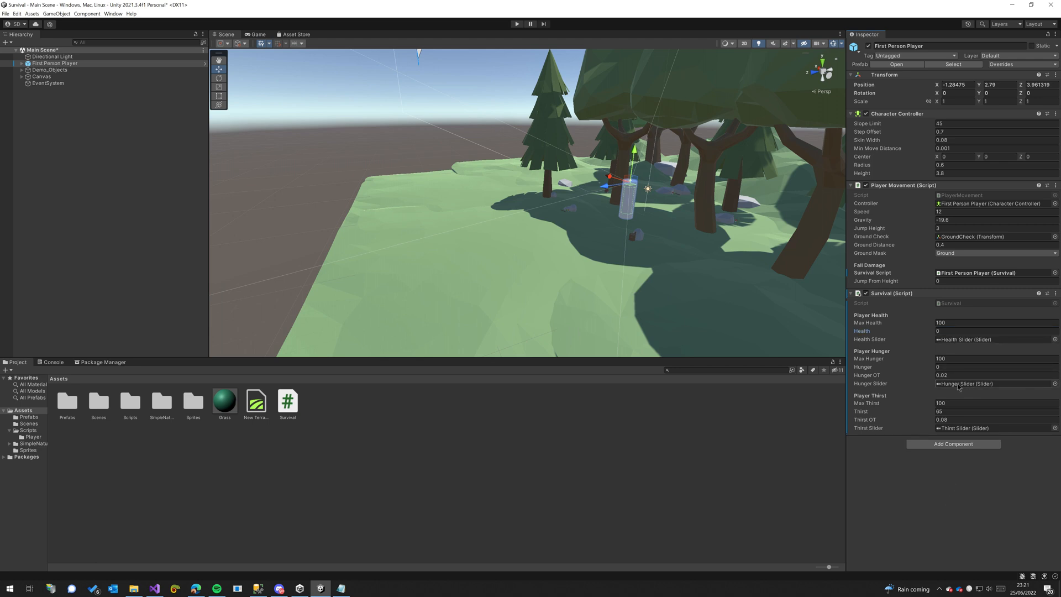
{"action": "left_click", "coordinate": [995, 365]}
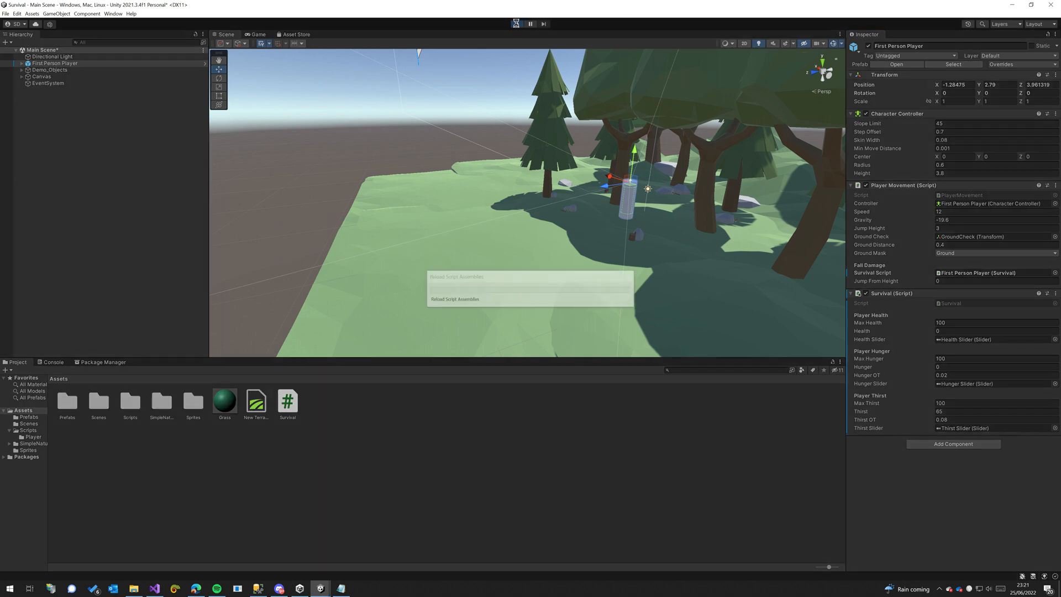
{"action": "left_click", "coordinate": [516, 23]}
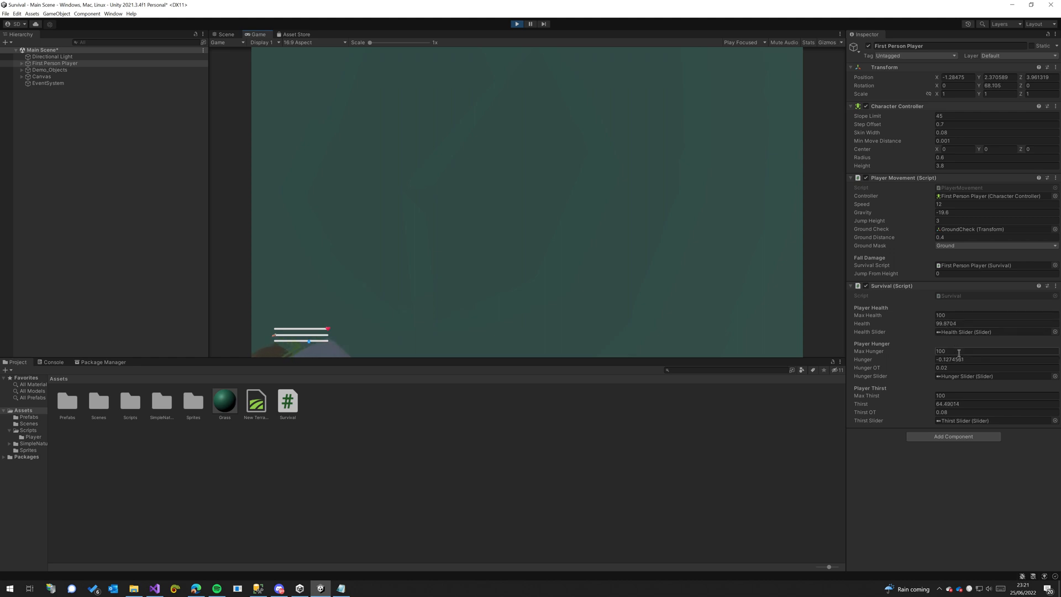
Step: Set the player's Hunger field to 0 and watch Health begin dropping in the Inspector
{"action": "left_click", "coordinate": [994, 359]}
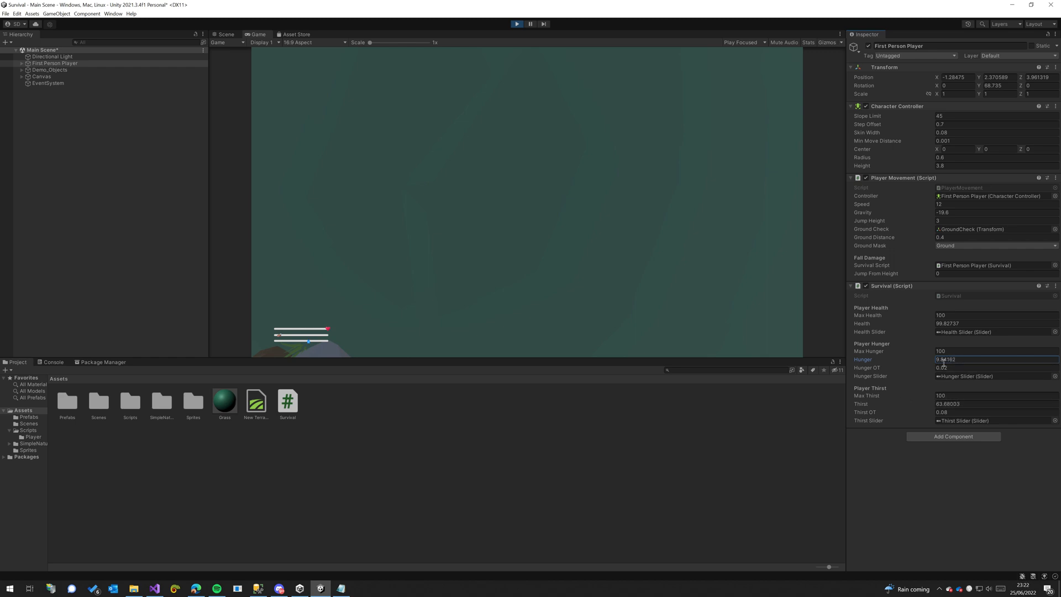
{"action": "type", "text": "0.07988866"}
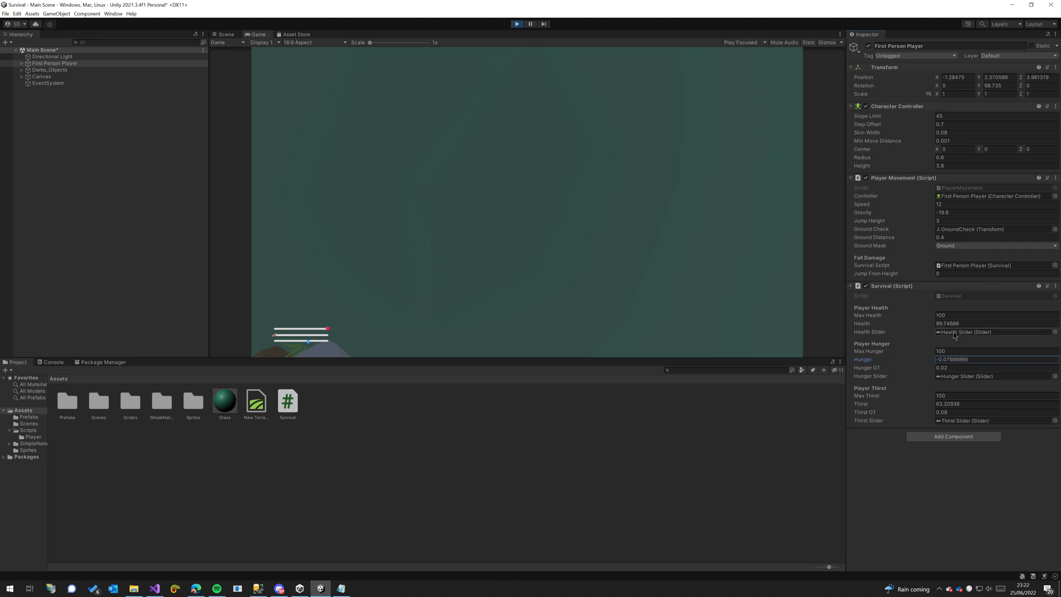
{"action": "left_click", "coordinate": [226, 34]}
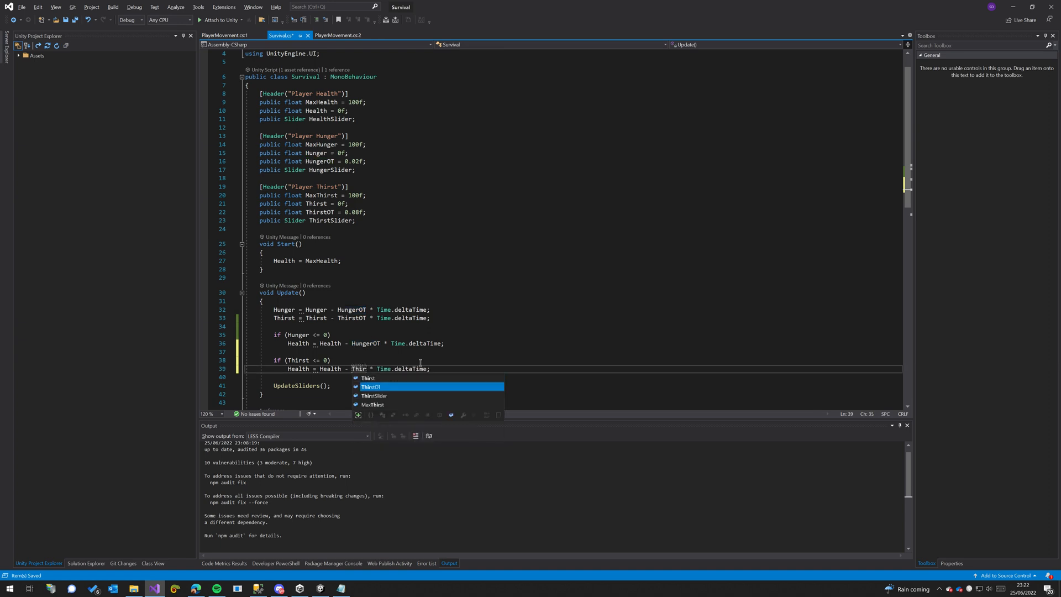
Step: Add if (Thirst <= 0) Health = Health - ThirstOT * Time.deltaTime; and save the script
{"action": "key", "text": "Tab"}
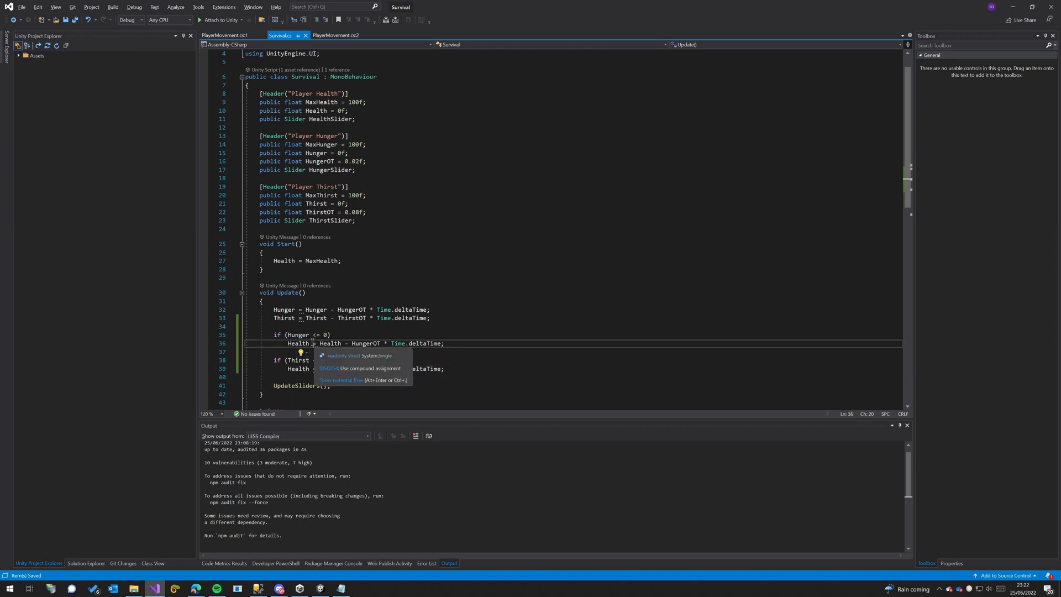
{"action": "triple_click", "coordinate": [366, 342]}
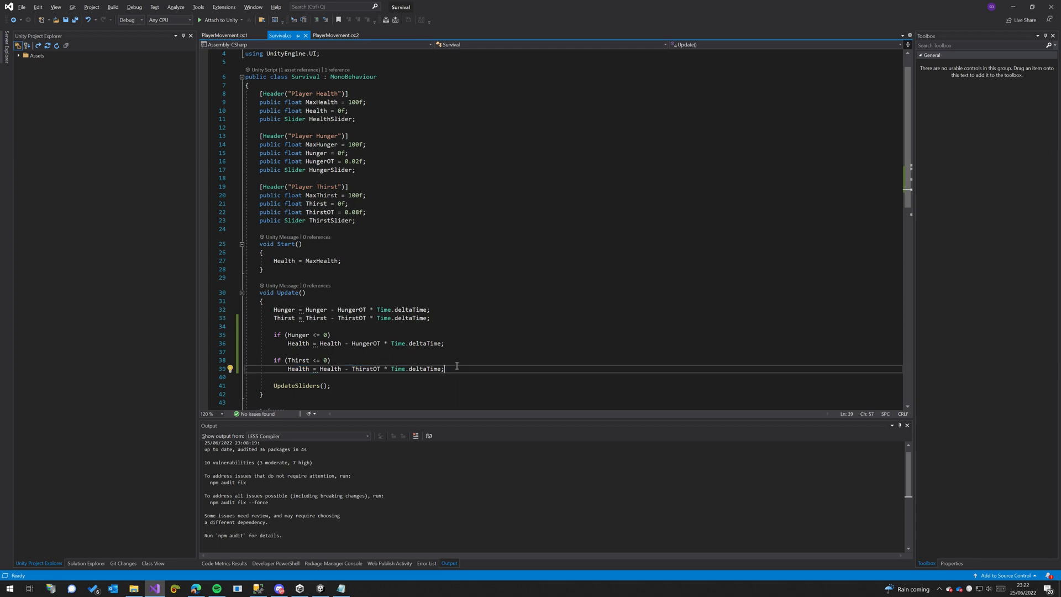
{"action": "left_click", "coordinate": [358, 352]}
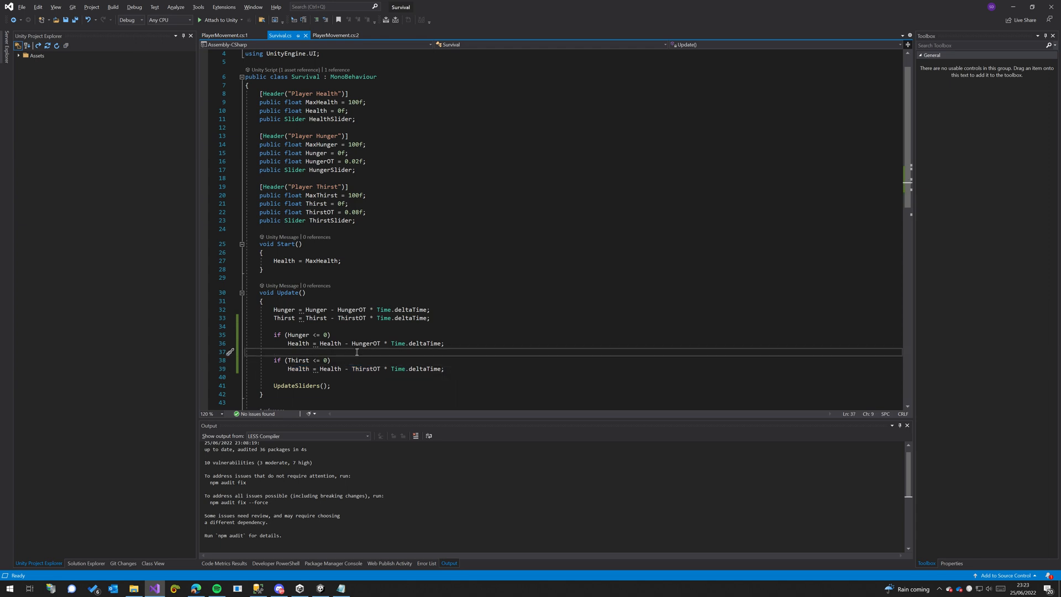
{"action": "key", "text": "ctrl+s"}
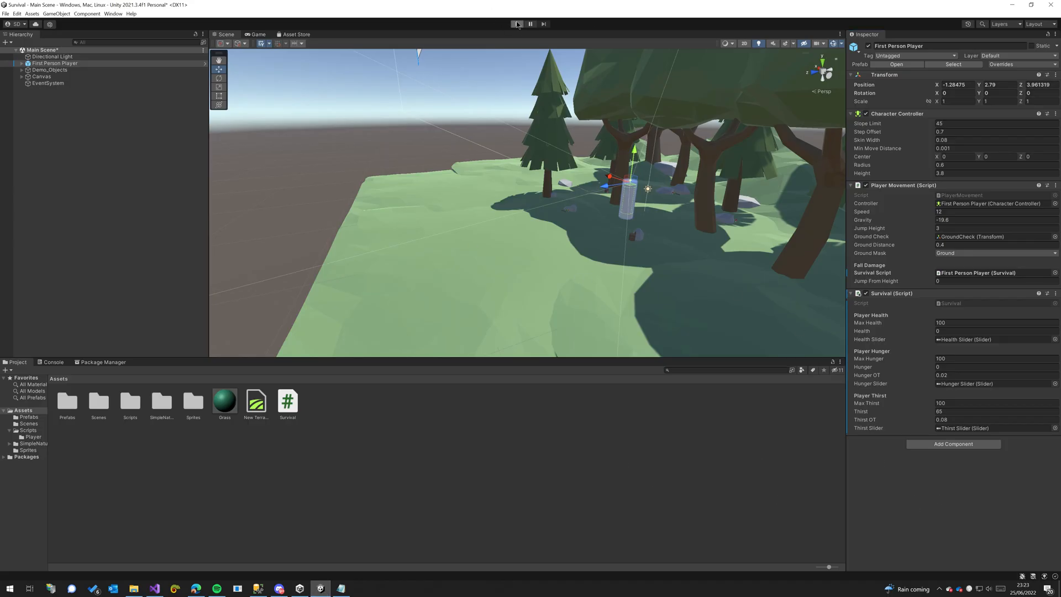
{"action": "left_click", "coordinate": [517, 23]}
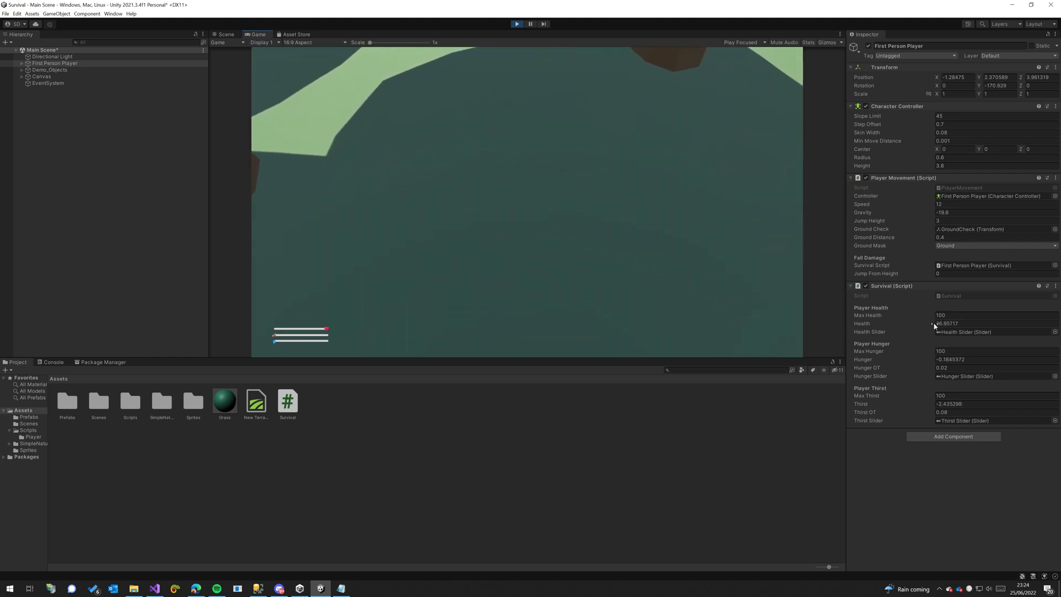
{"action": "left_click", "coordinate": [993, 323]}
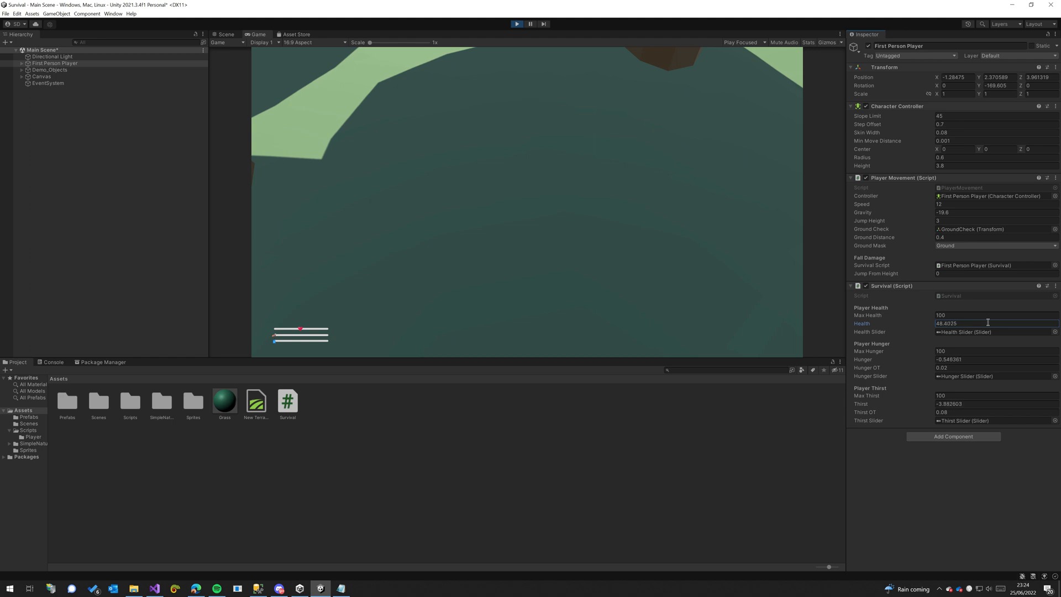
{"action": "left_click", "coordinate": [227, 34]}
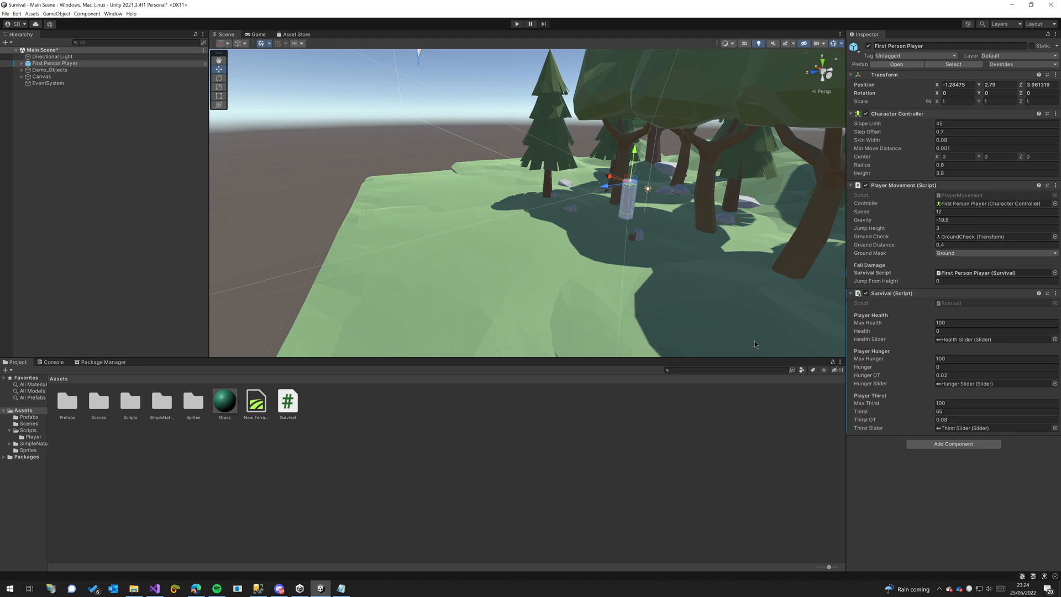
{"action": "mouse_move", "coordinate": [596, 232]}
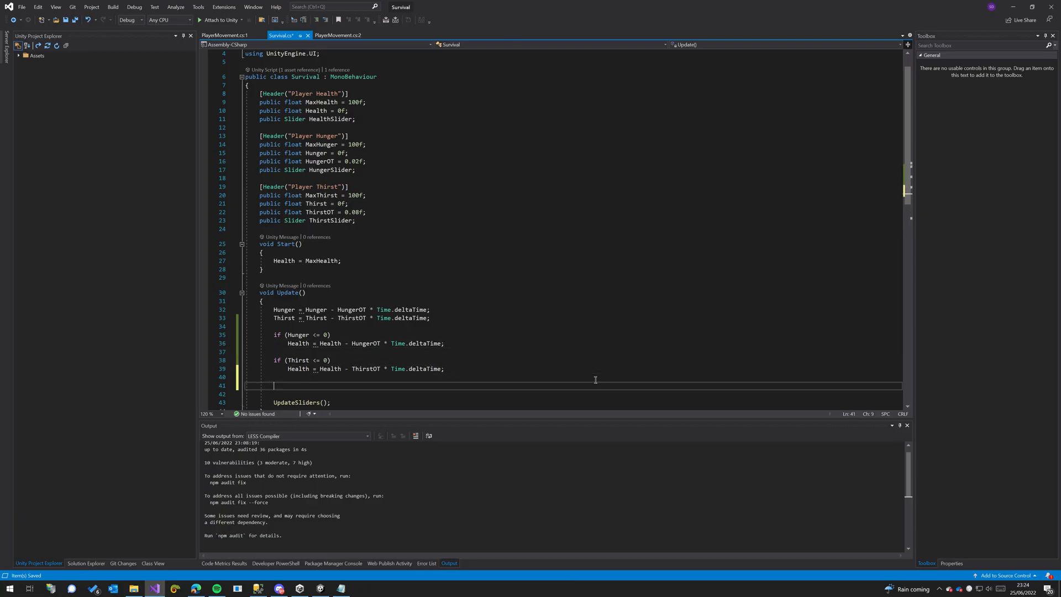
Step: Wrap the hunger and thirst checks in braces and add Hunger = 0; and Thirst = 0; inside them
{"action": "type", "text": "if(Hu"}
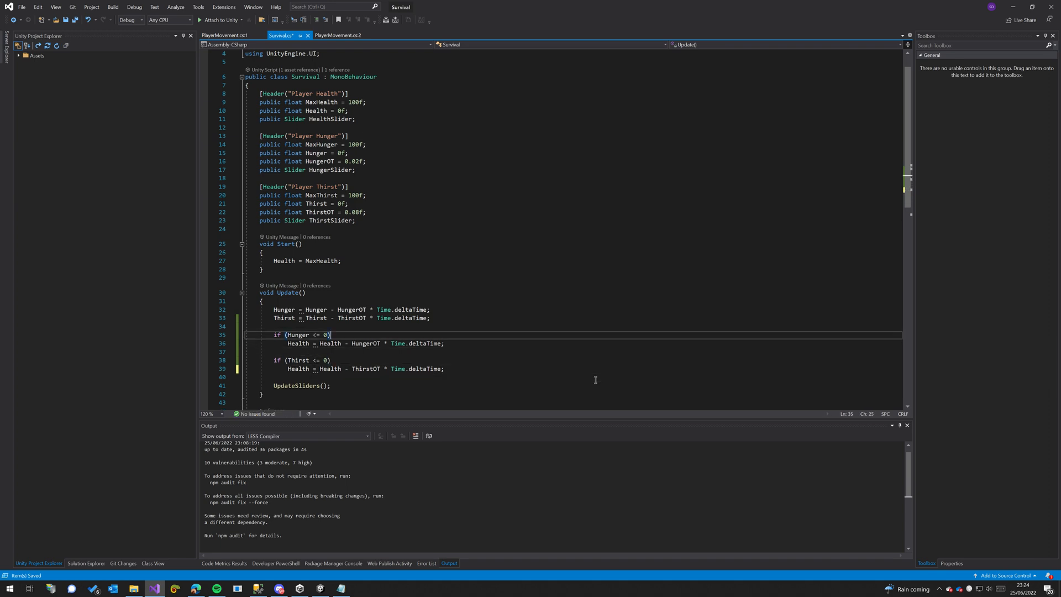
{"action": "type", "text": "{"}
{"action": "type", "text": "}"}
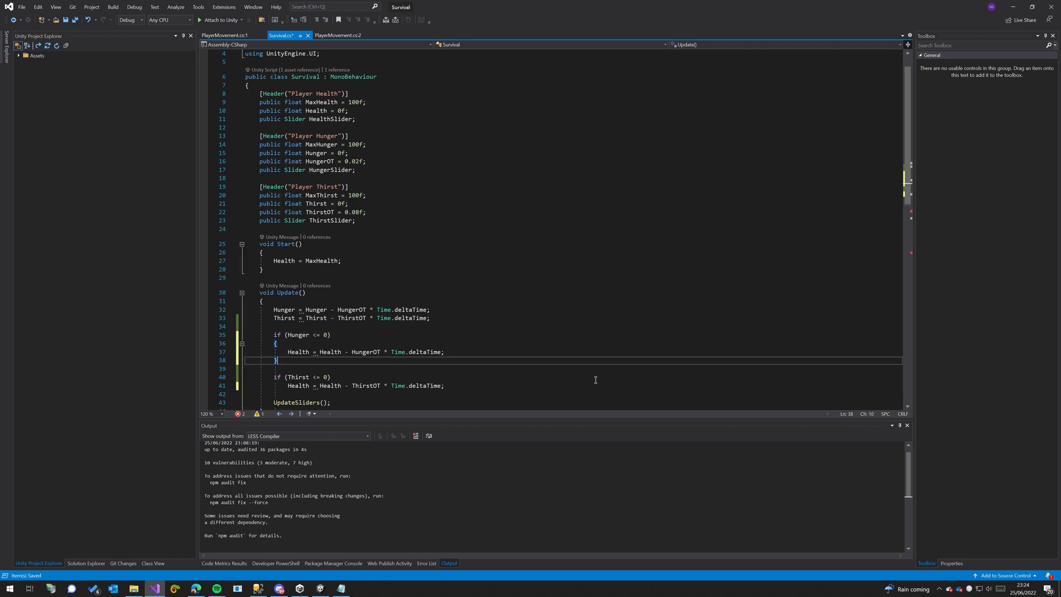
{"action": "type", "text": "Hunger = 0"}
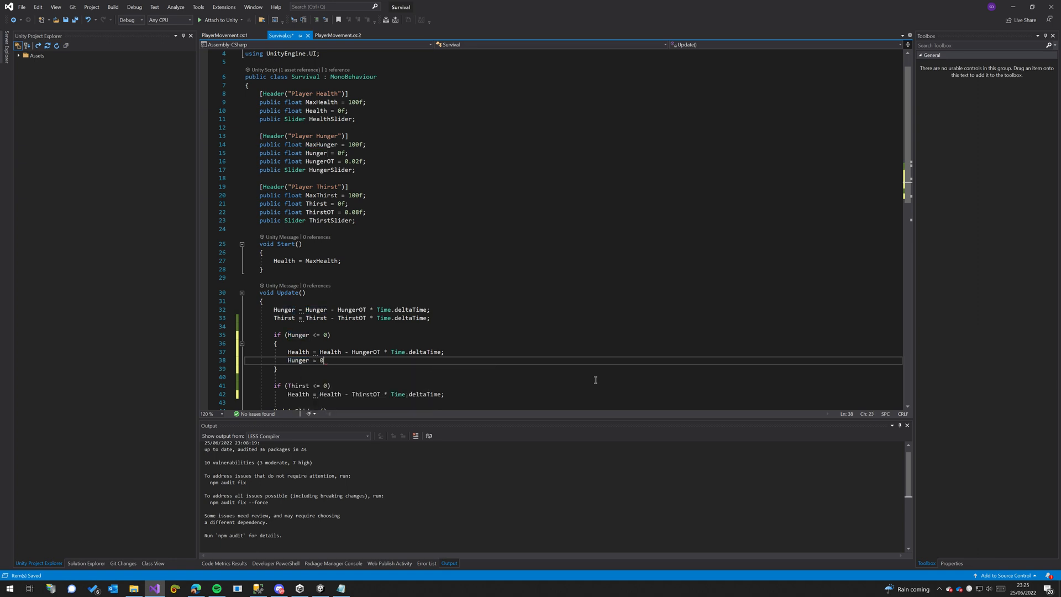
{"action": "type", "text": ";"}
{"action": "type", "text": "{"}
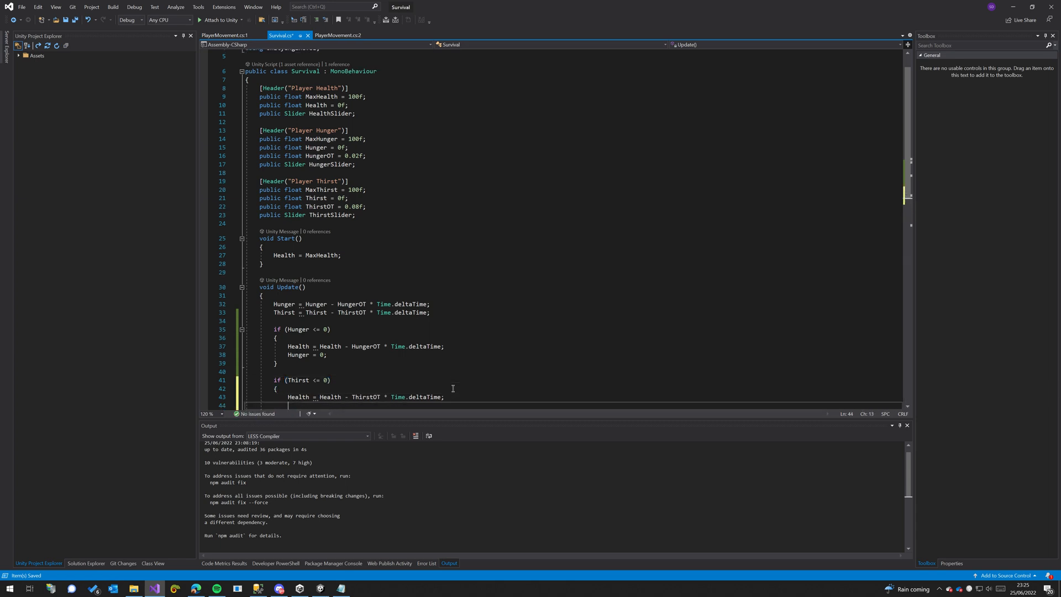
{"action": "type", "text": "Third"}
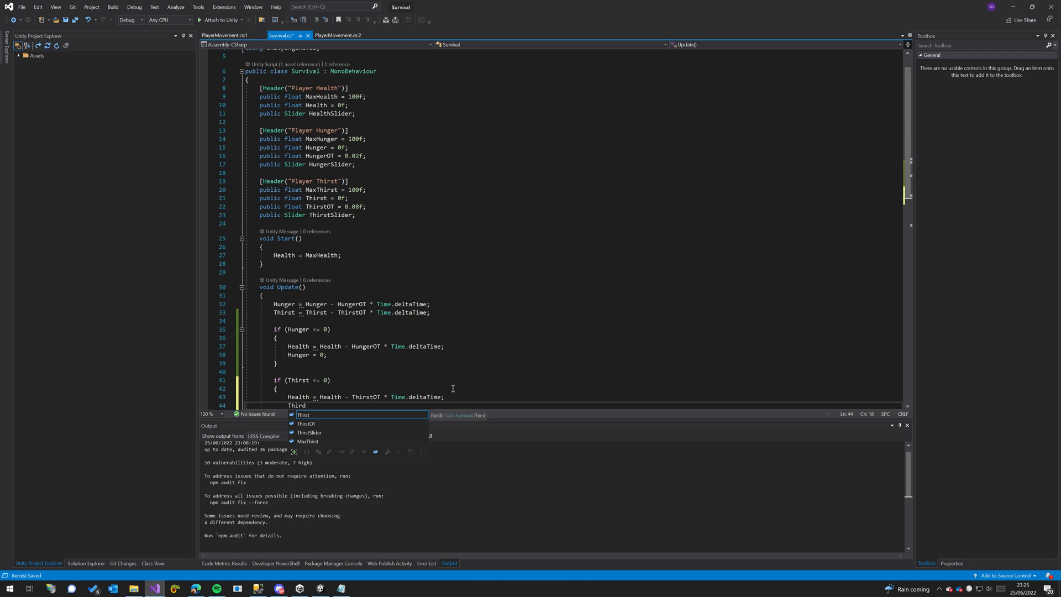
{"action": "type", "text": "Thirst = 0"}
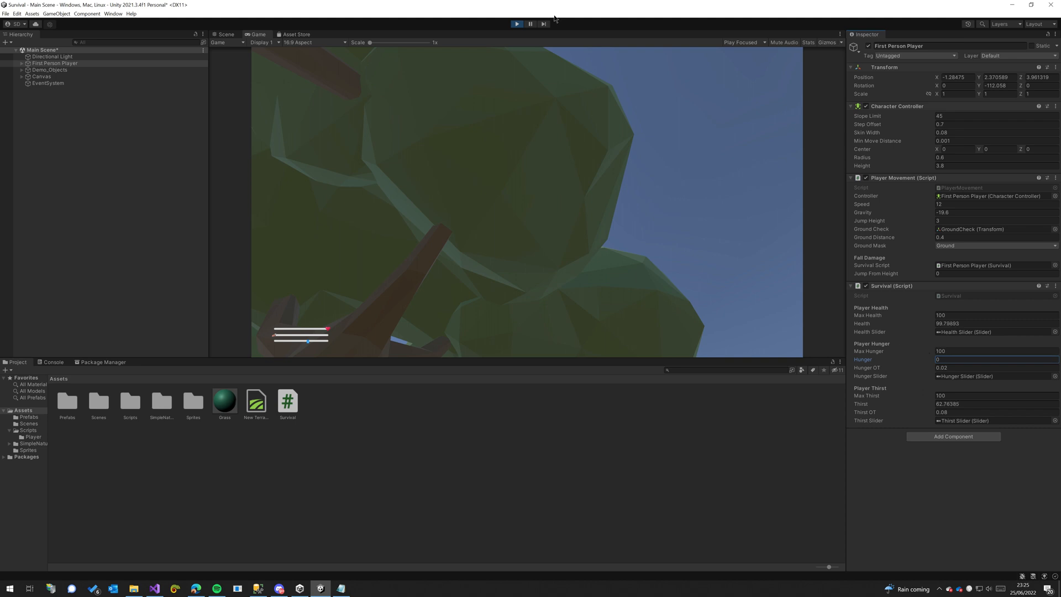
{"action": "left_click", "coordinate": [516, 23]}
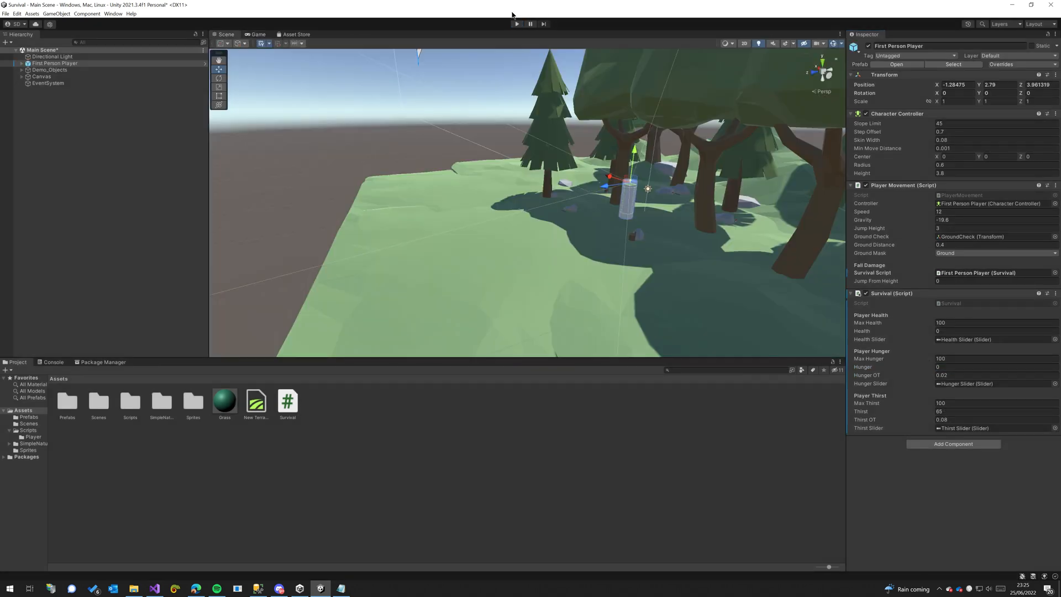